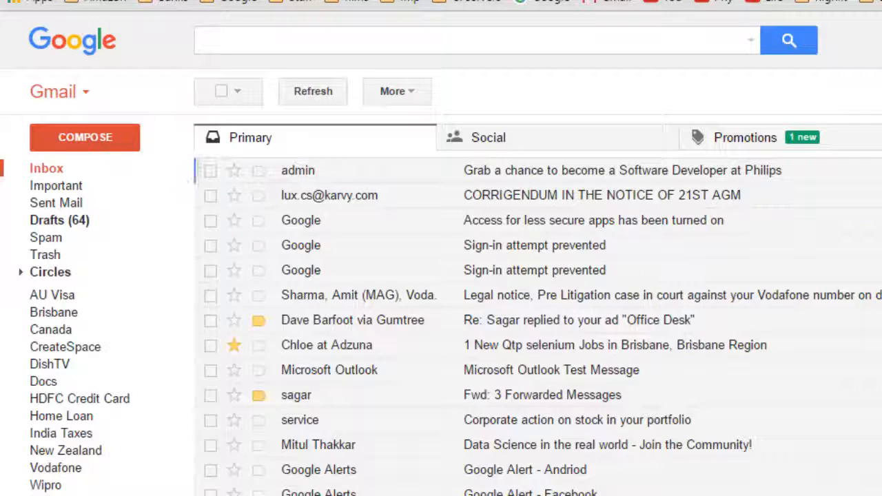
# Bring up the inbox's gear menu with its quick settings options
pyautogui.click(803, 126)
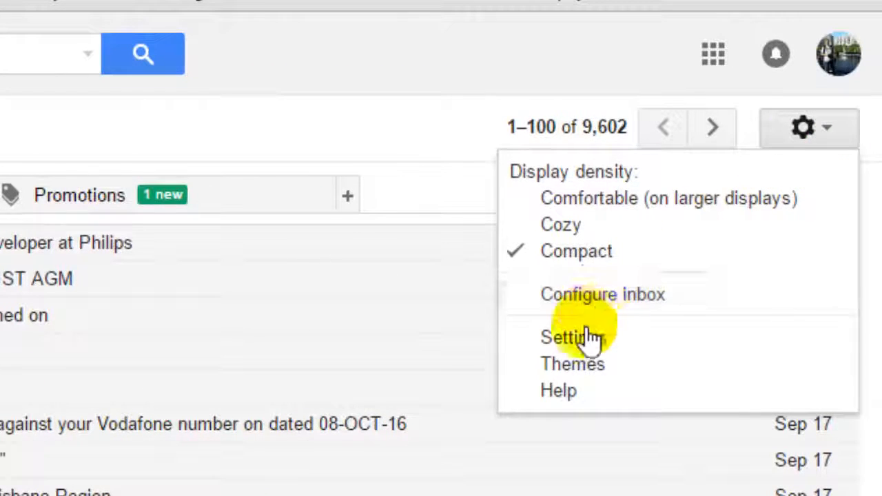
# Go to the full Settings General tab and bring the My picture section into view
pyautogui.click(570, 337)
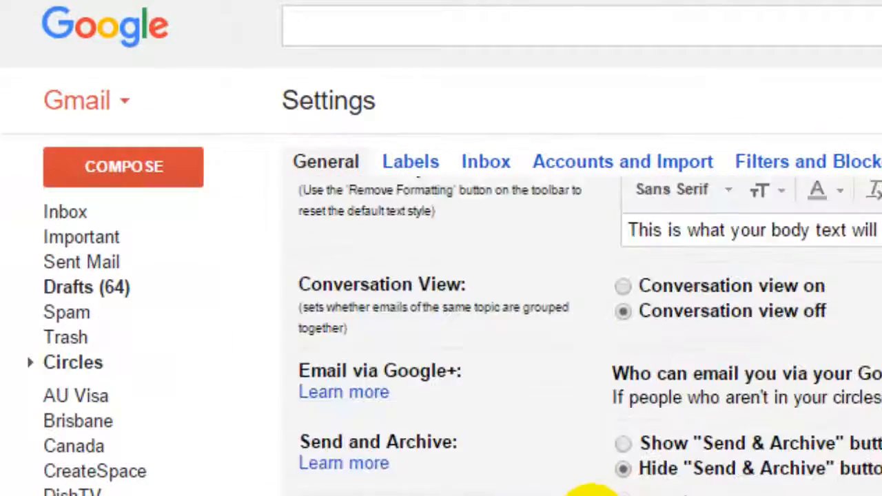
pyautogui.scroll(-3)
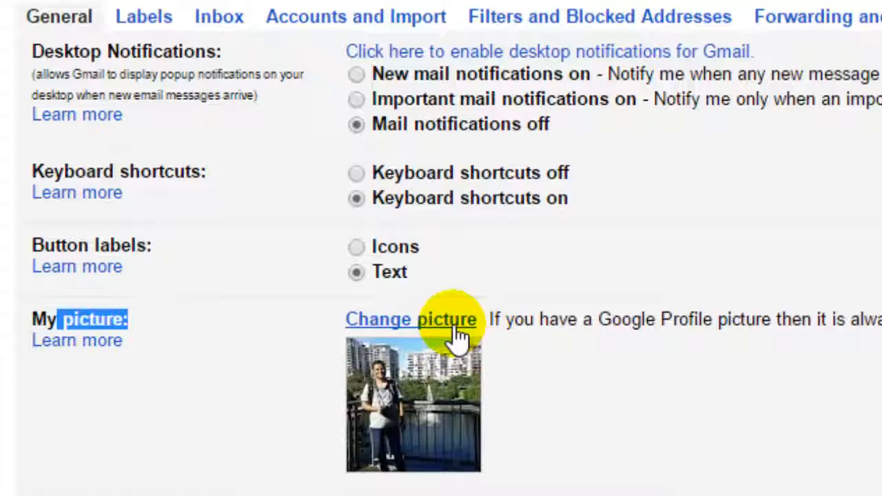
pyautogui.click(411, 320)
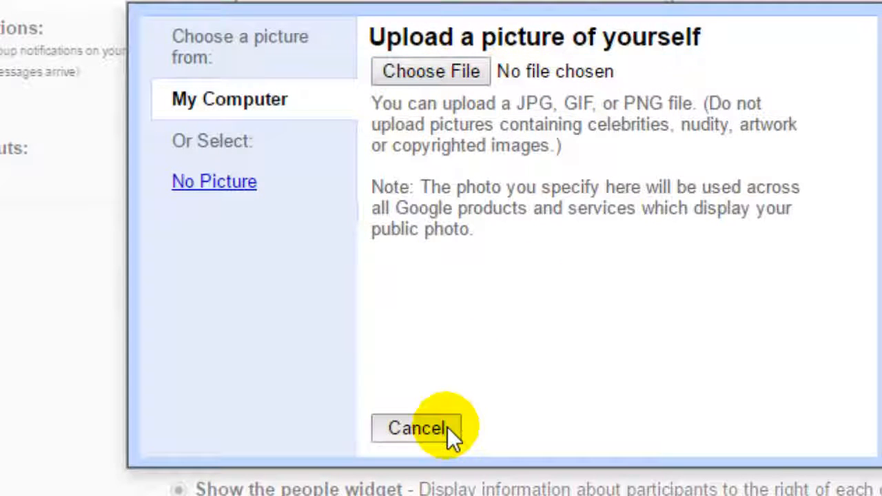
pyautogui.moveTo(227, 158)
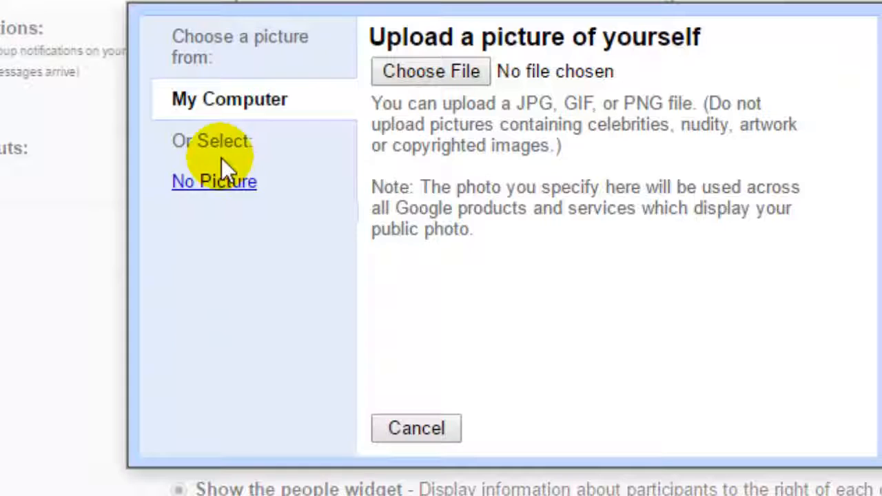
pyautogui.click(416, 427)
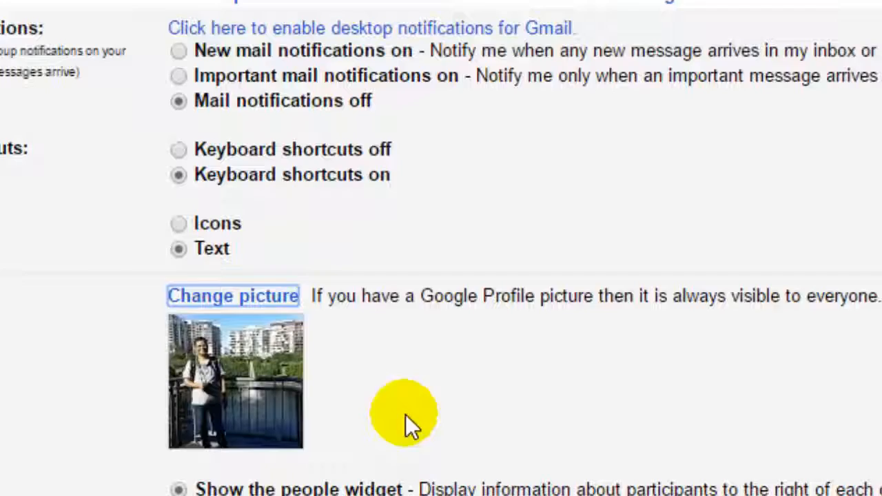